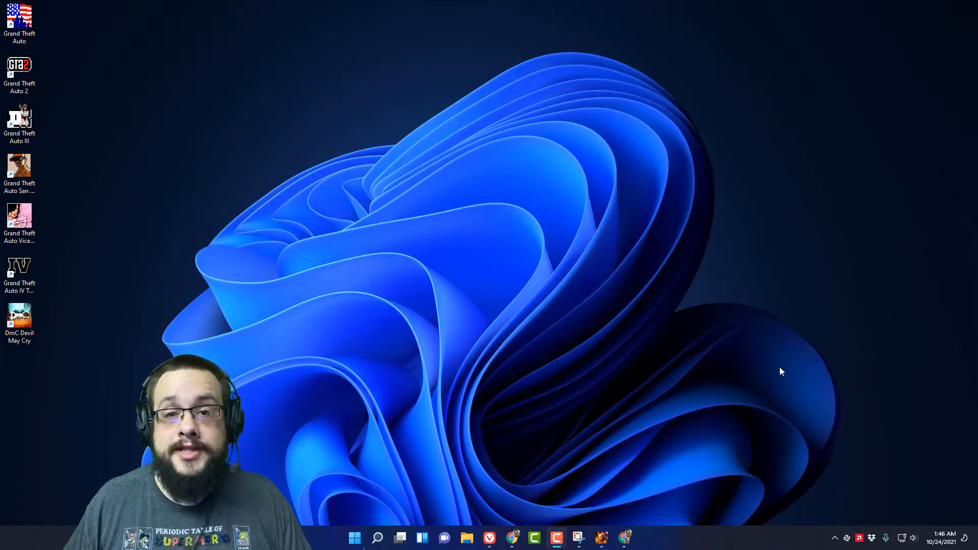
mouse_move(682, 455)
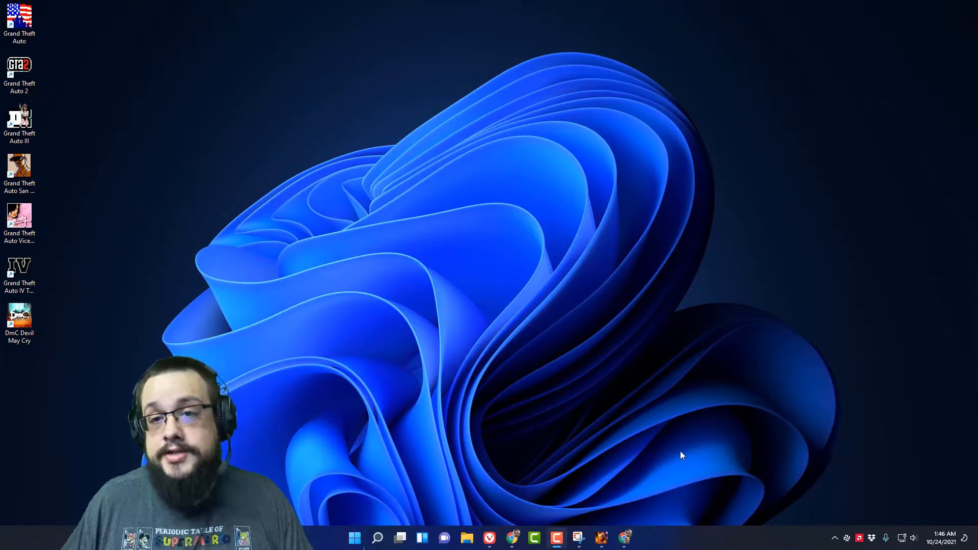
mouse_move(586, 108)
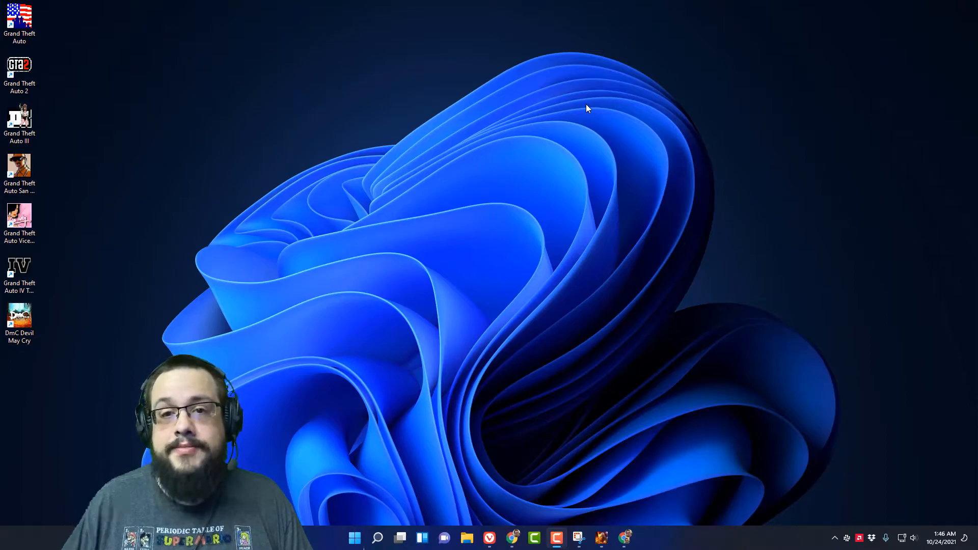
mouse_move(439, 173)
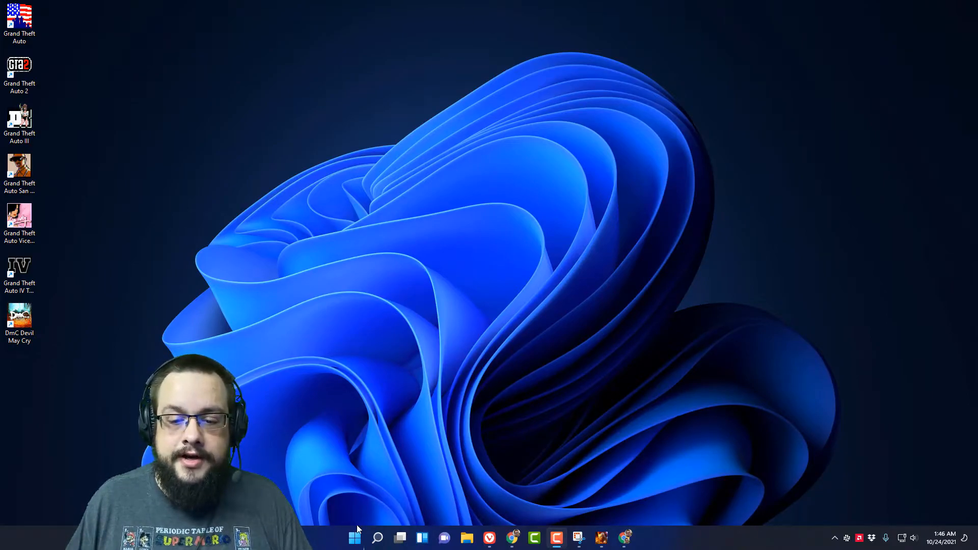
- From the Start shortcut menu, reach Network Connections and its Hardware and connection properties page
right_click(355, 538)
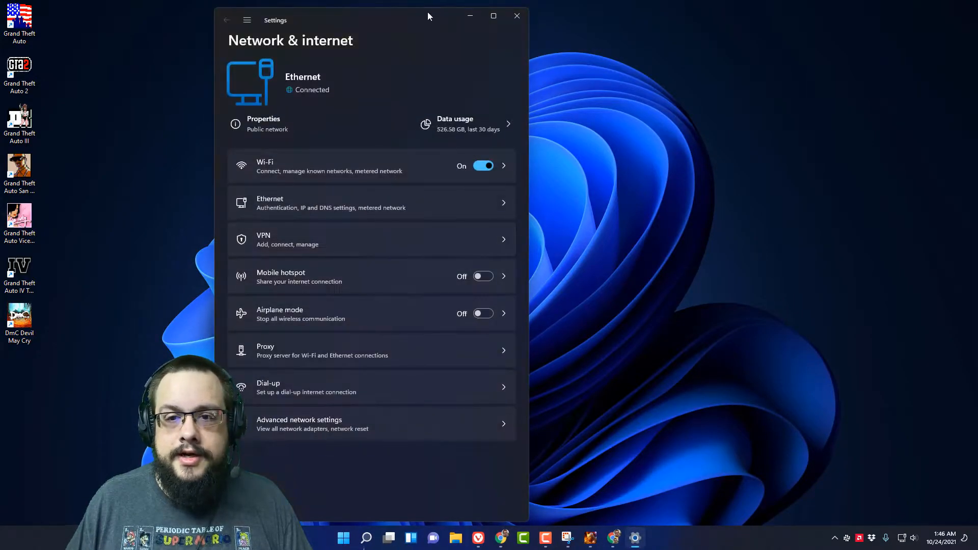
click(494, 17)
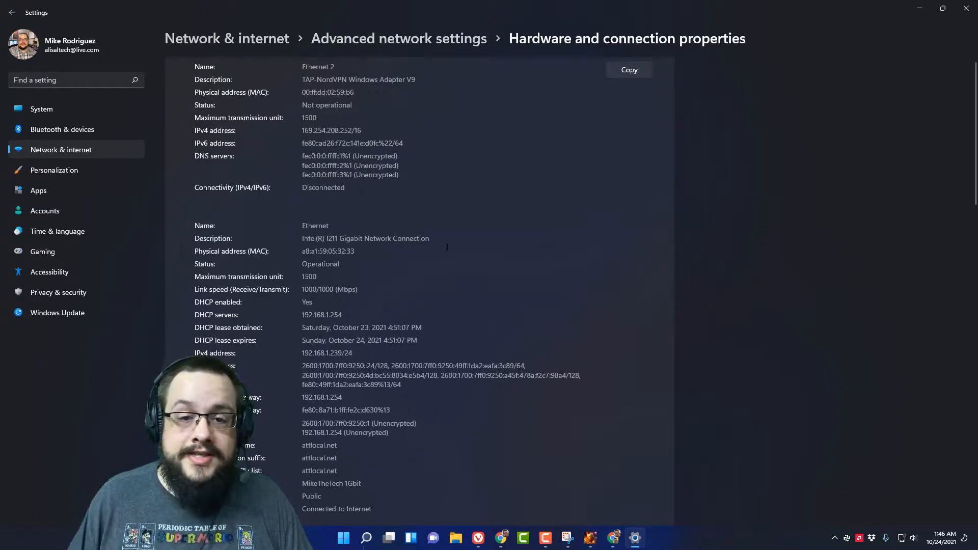
- Scroll the properties page until the Intel I211 Ethernet adapter's MAC and IPv4 details are in view
scroll(down, 3)
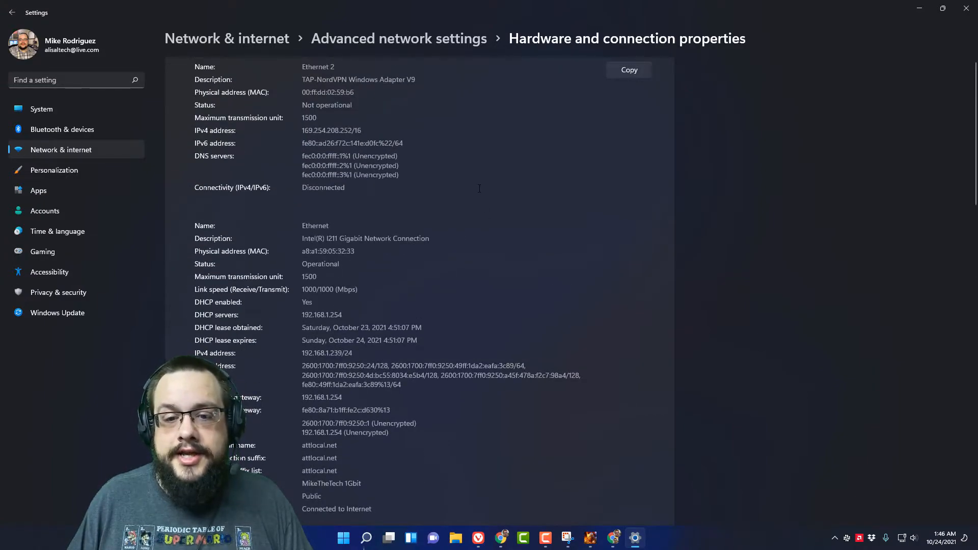
mouse_move(497, 180)
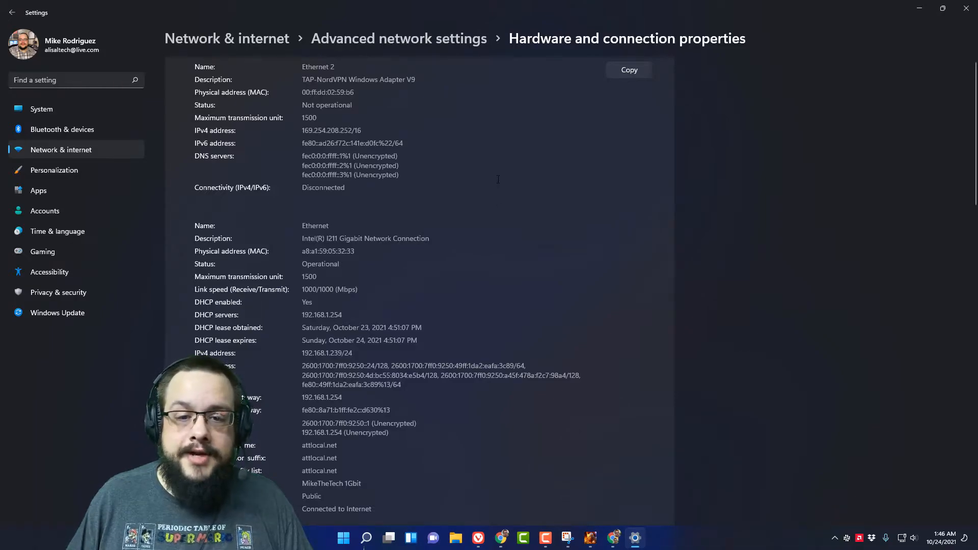
scroll(down, 3)
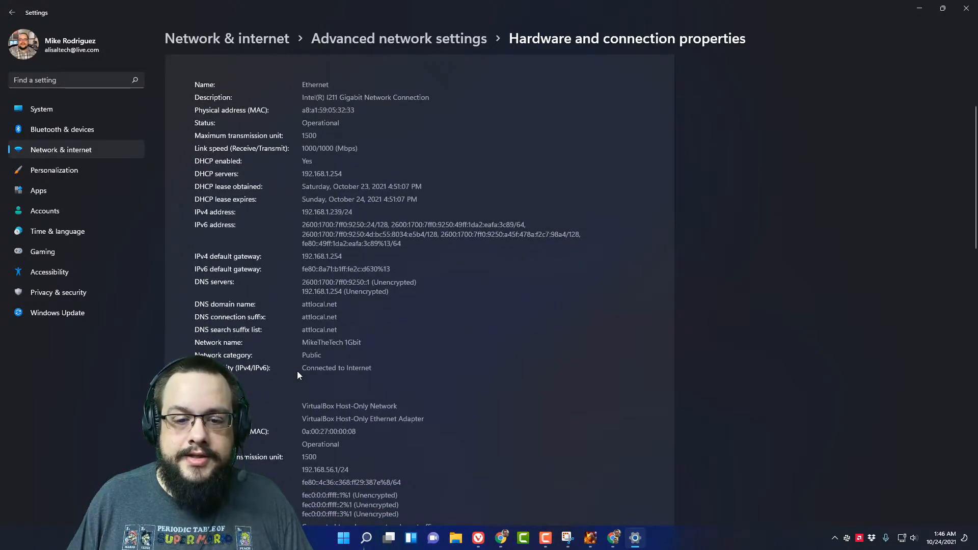
scroll(up, 3)
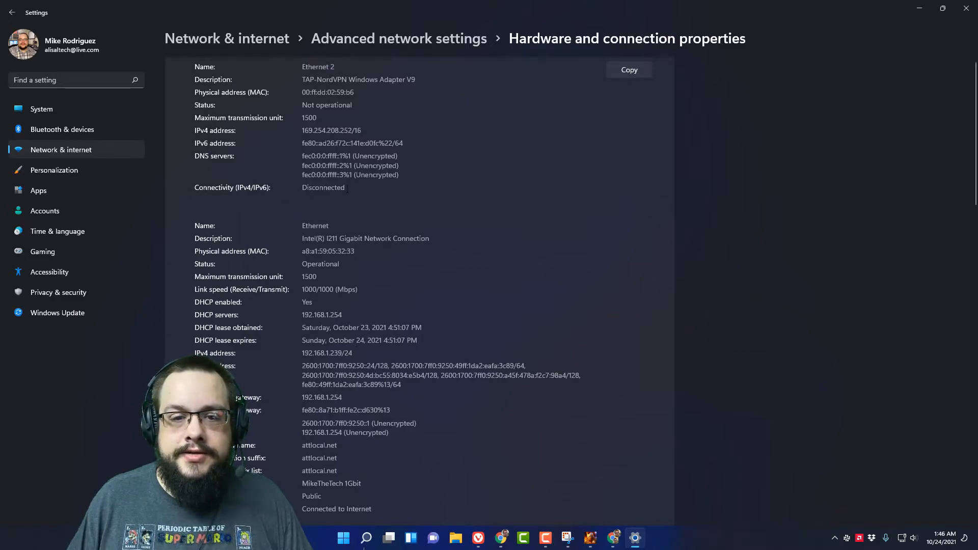
scroll(down, 3)
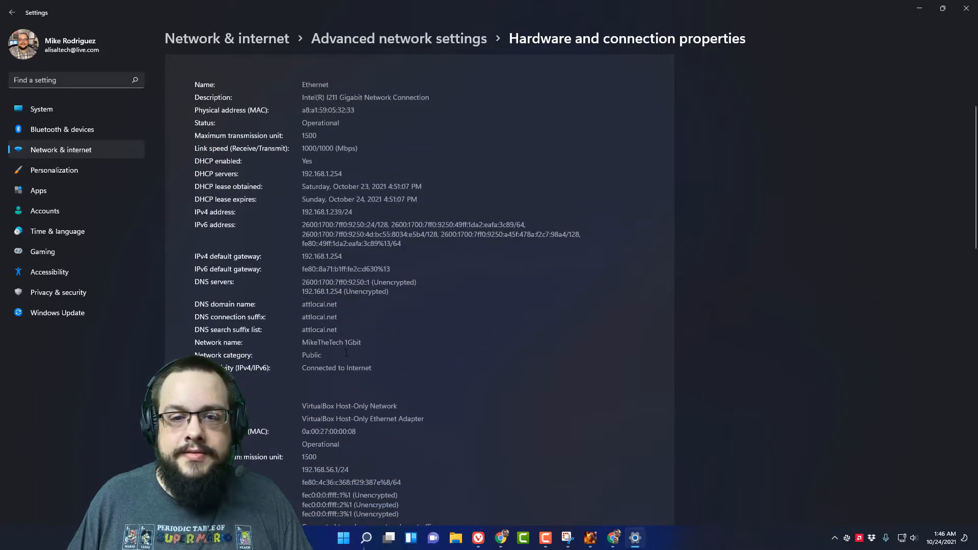
mouse_move(362, 171)
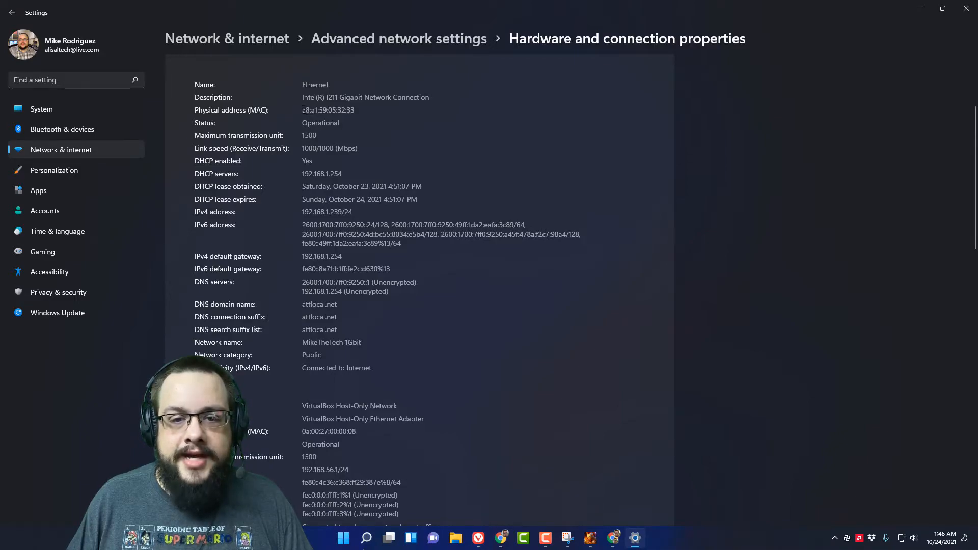
double_click(345, 110)
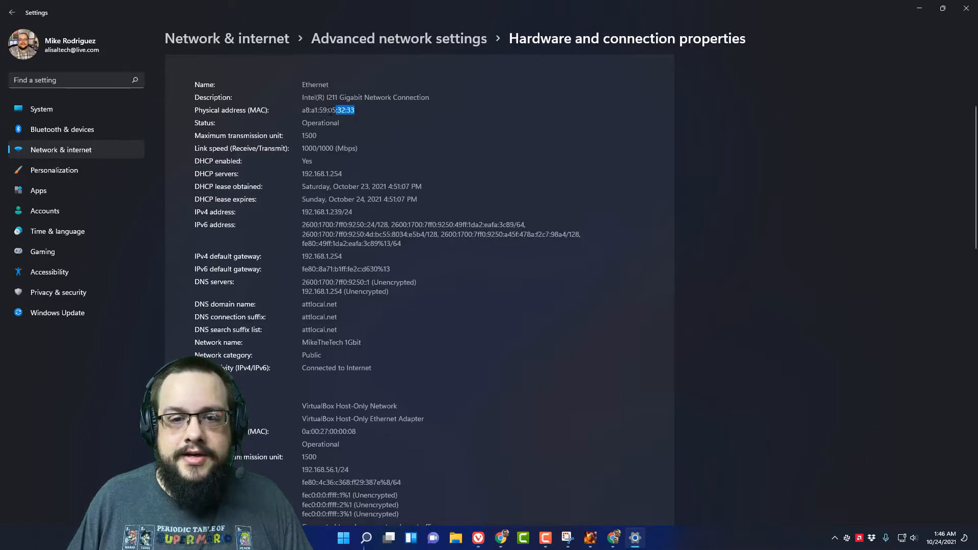
right_click(328, 110)
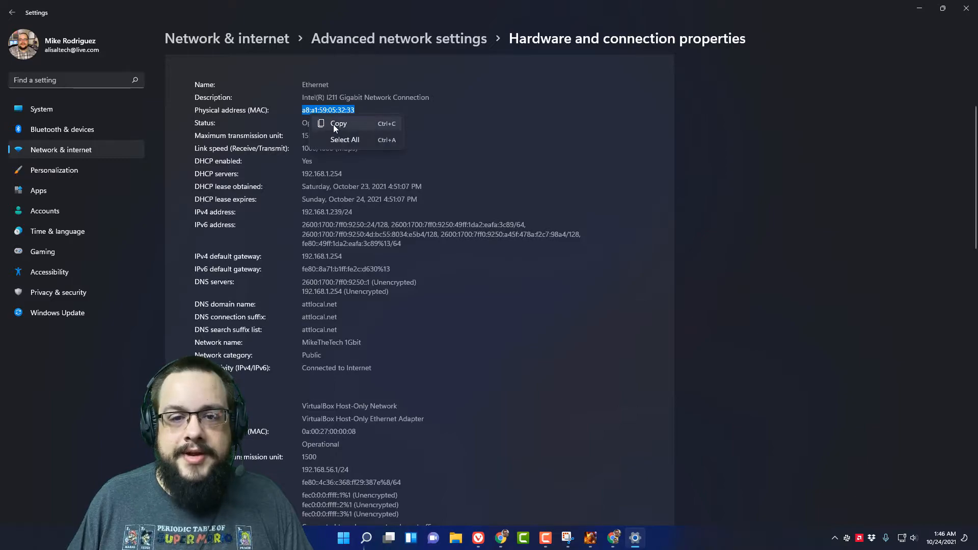
click(338, 124)
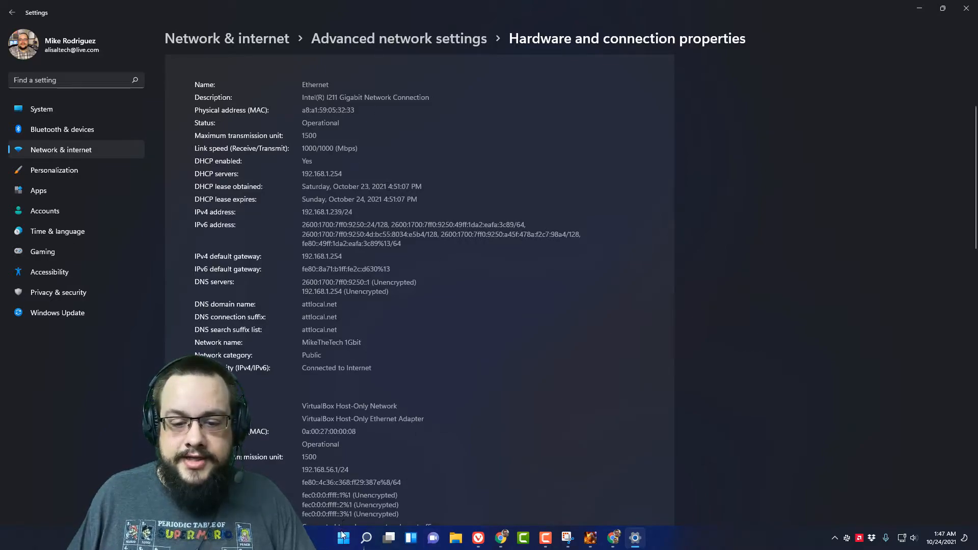
- Launch a Command Prompt window via Run with 'cmd'
click(343, 538)
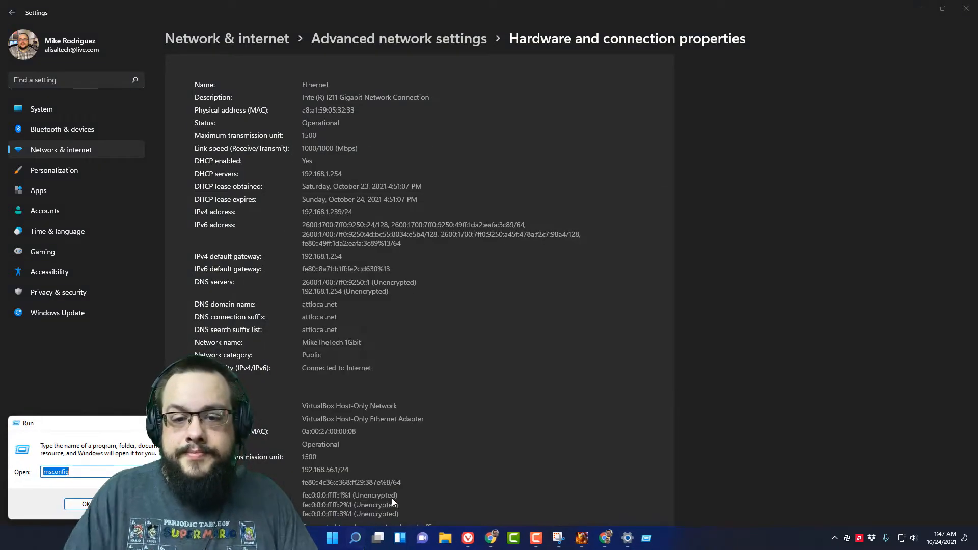
text(cmd)
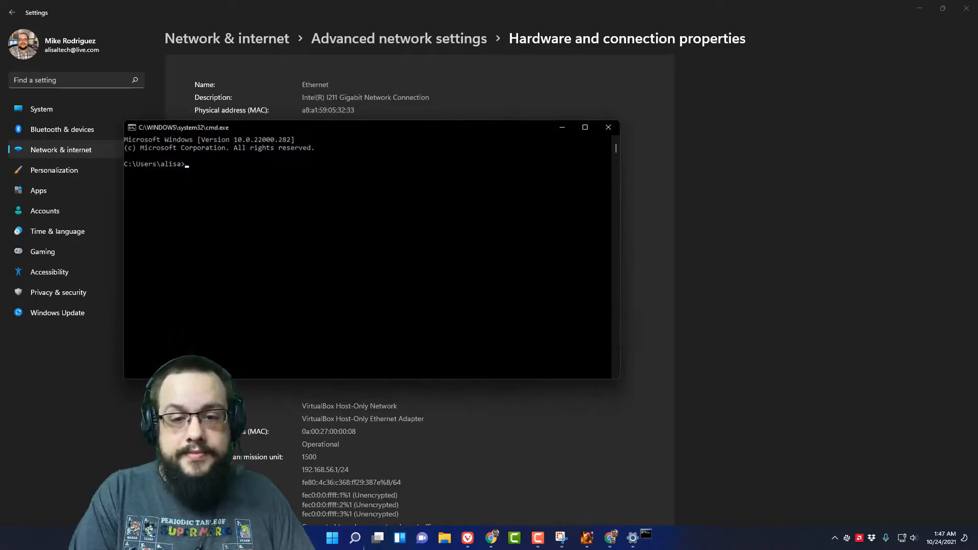
- Run ipconfig /all to list the Ethernet adapter's physical address A8-A1-59-05-32-33 and IPv4 192.168.1.239
text(i)
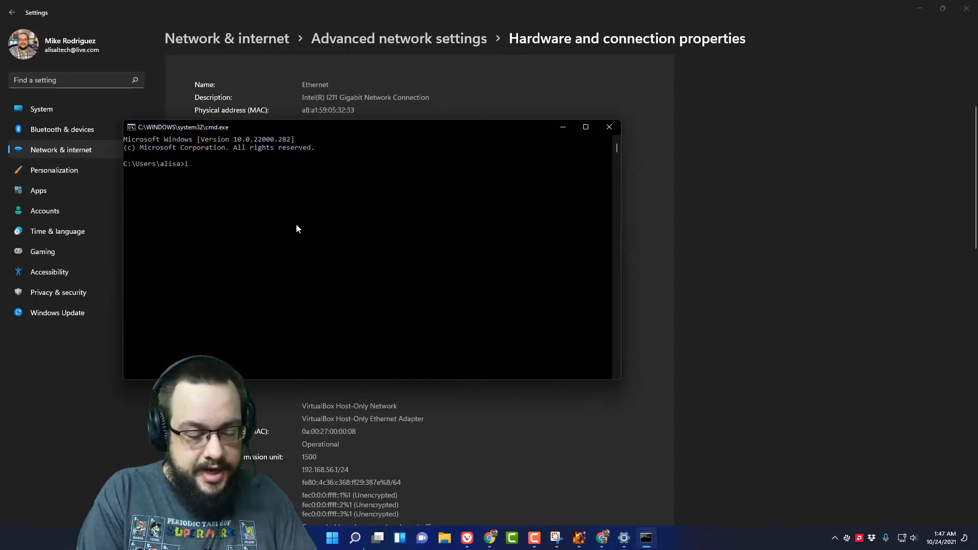
text(pconfig /all)
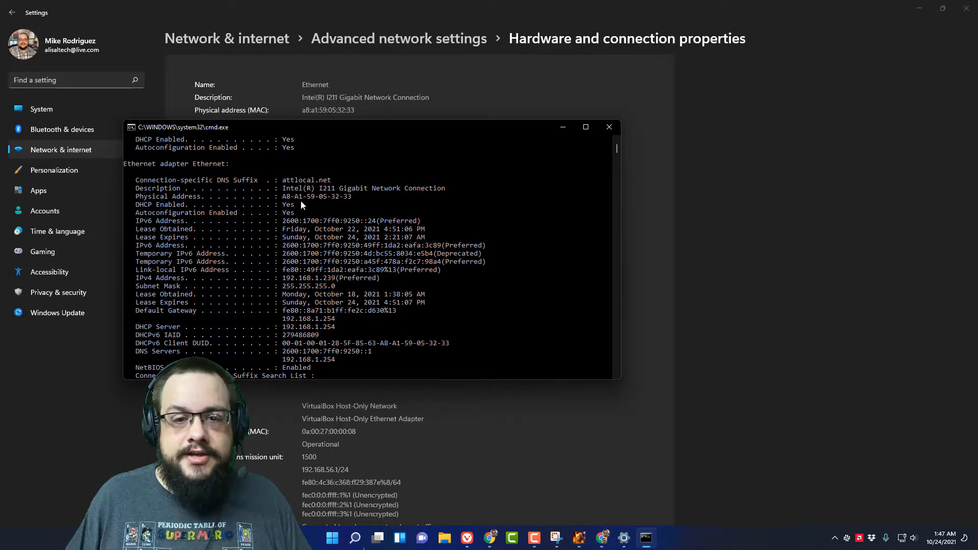
mouse_move(517, 254)
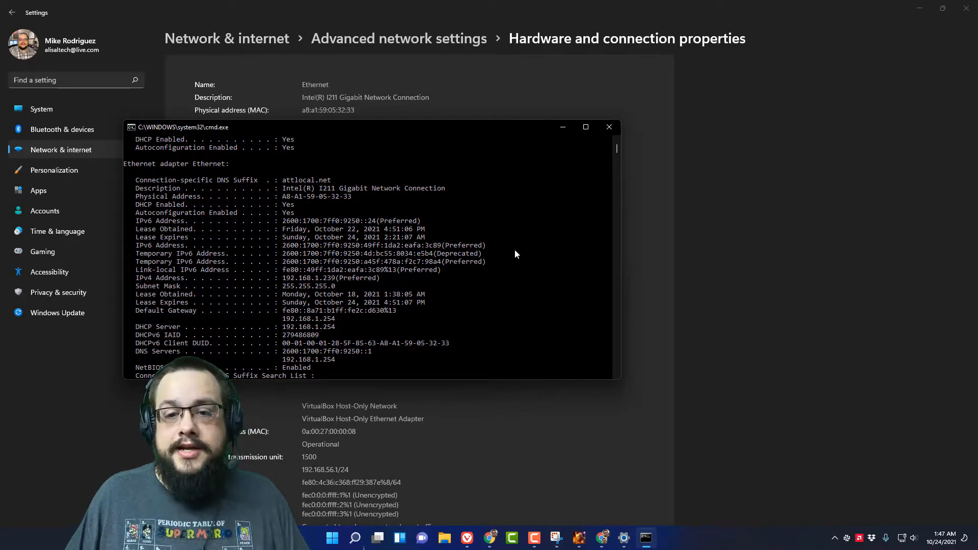